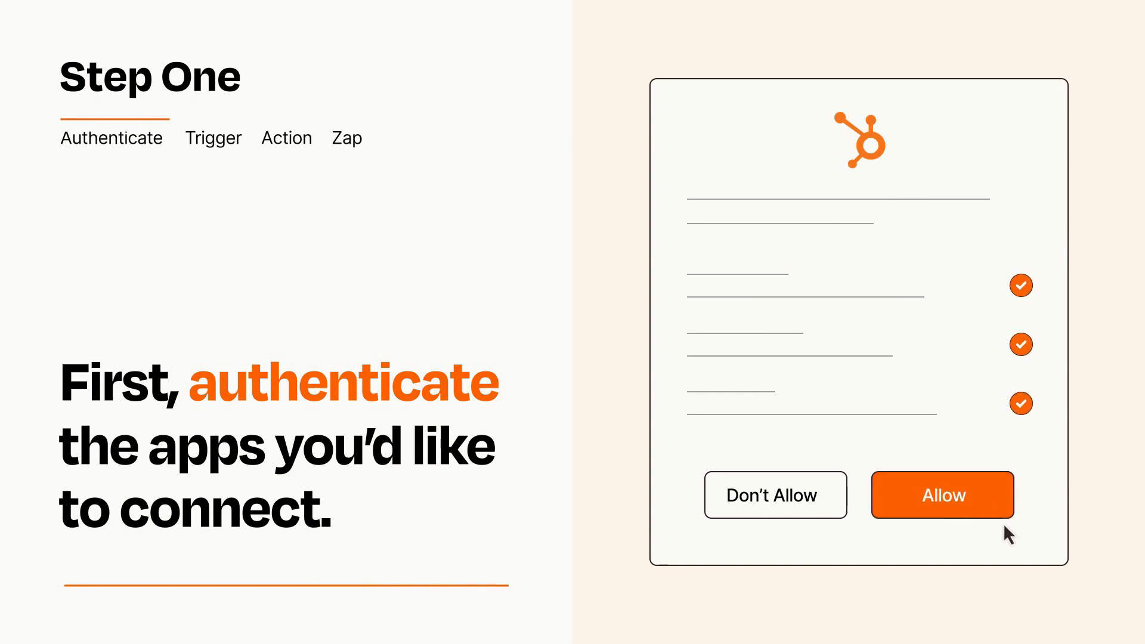
Allow the app connection and set New Response in Spreadsheet as the trigger event.
click(942, 495)
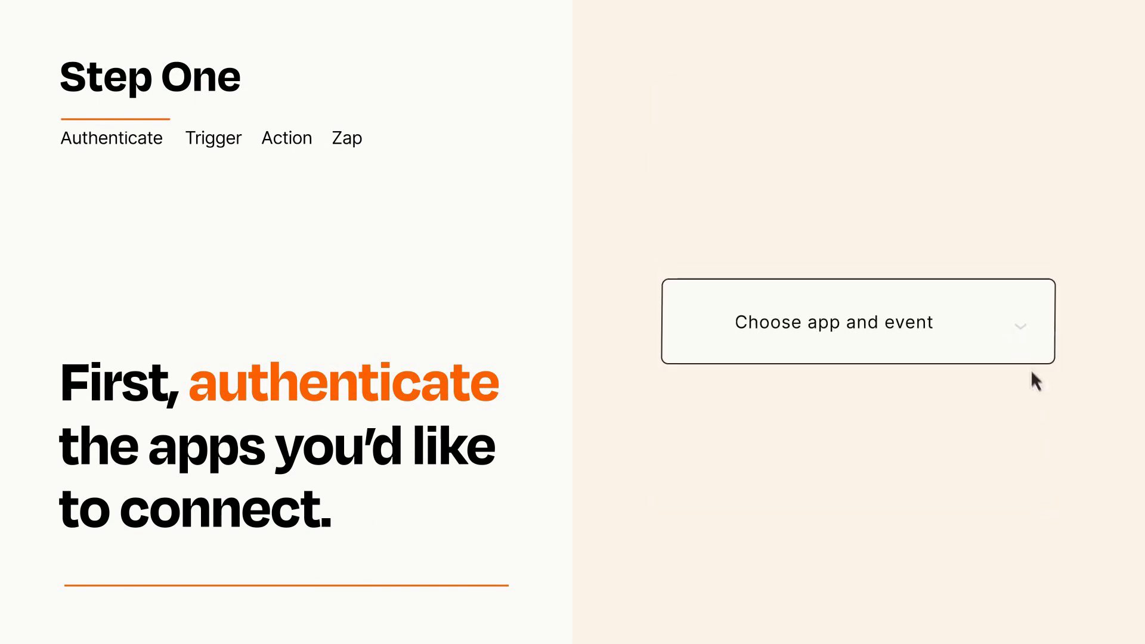
click(857, 321)
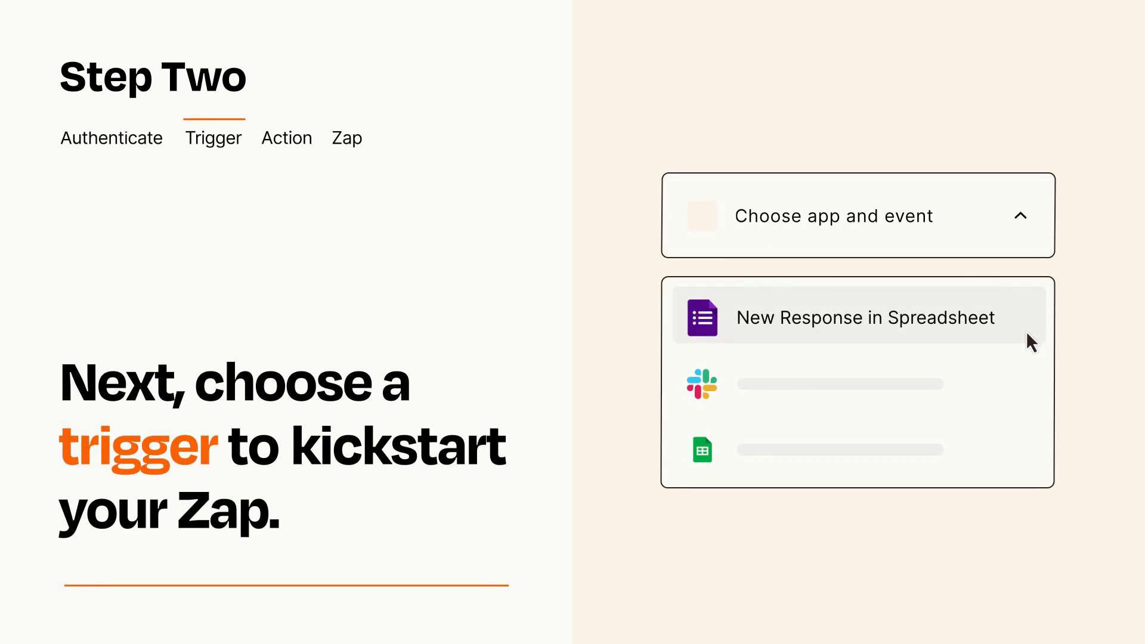
mouse_move(1030, 381)
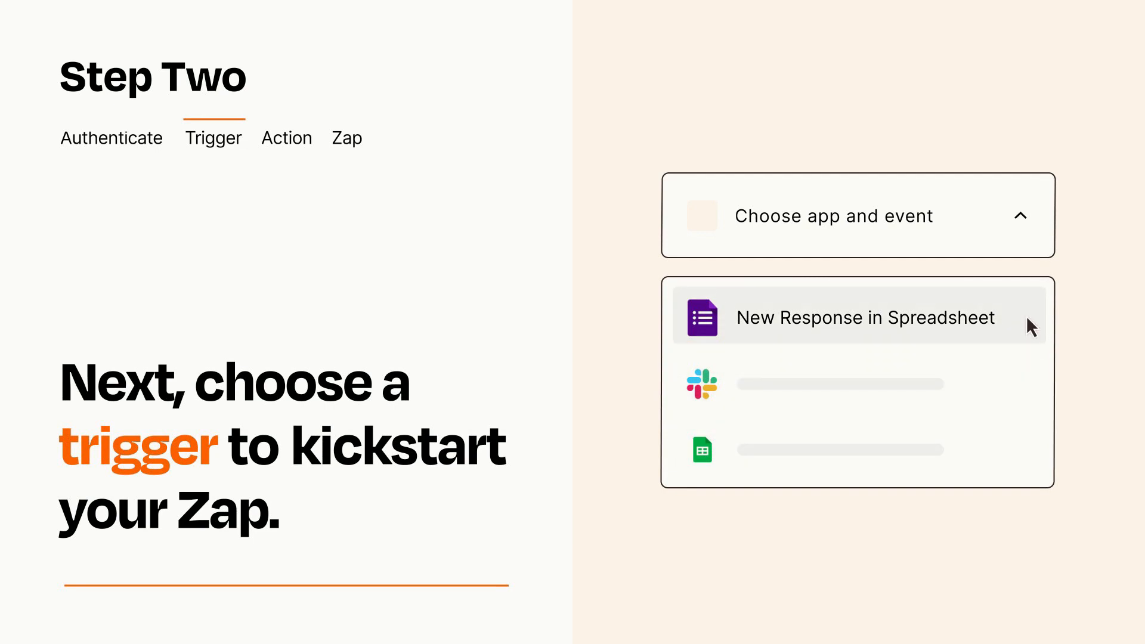
mouse_move(1029, 330)
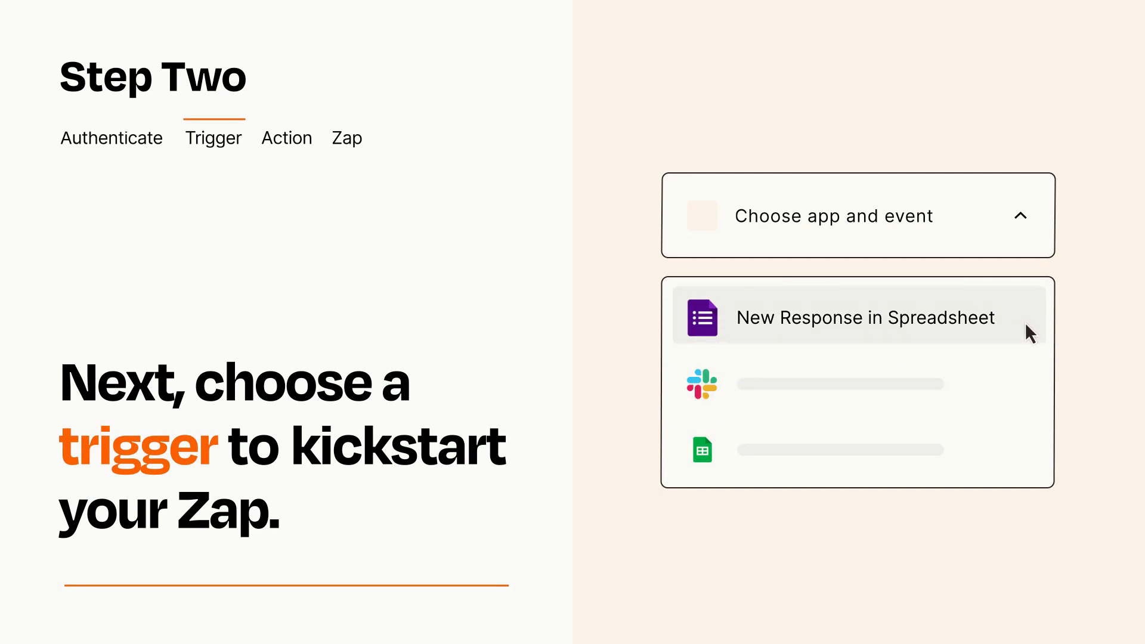
click(865, 317)
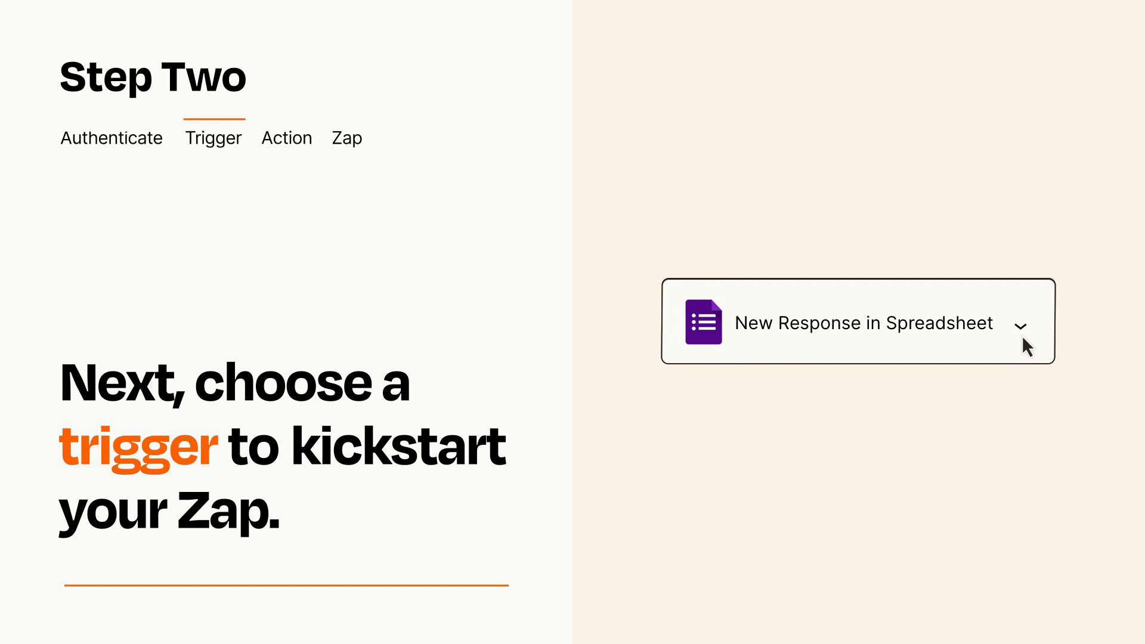
mouse_move(1040, 340)
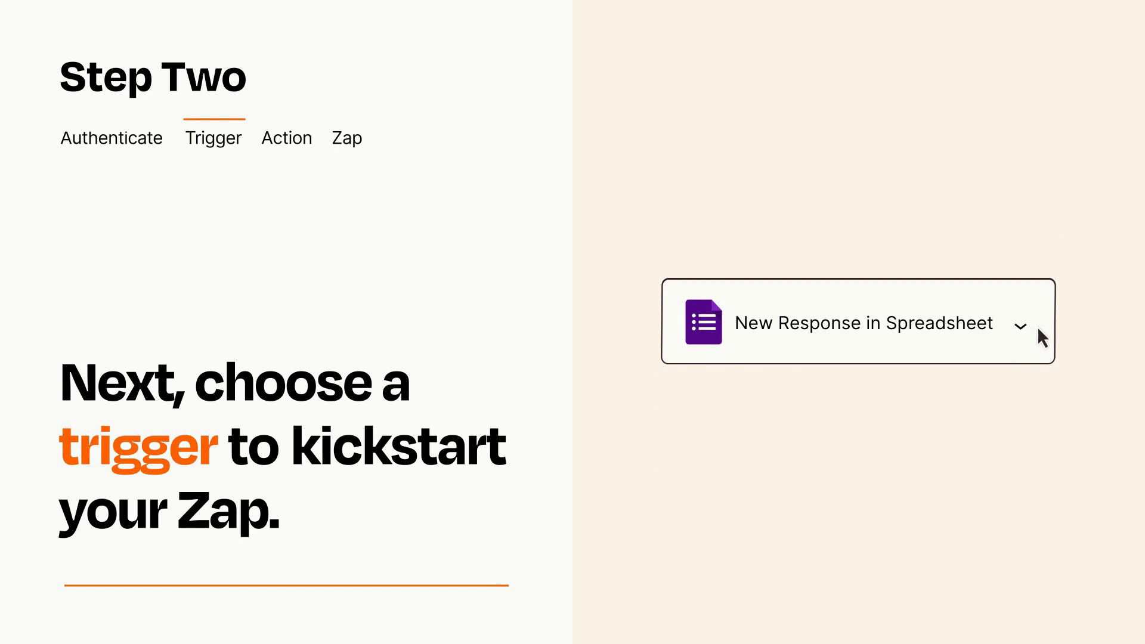
mouse_move(1039, 326)
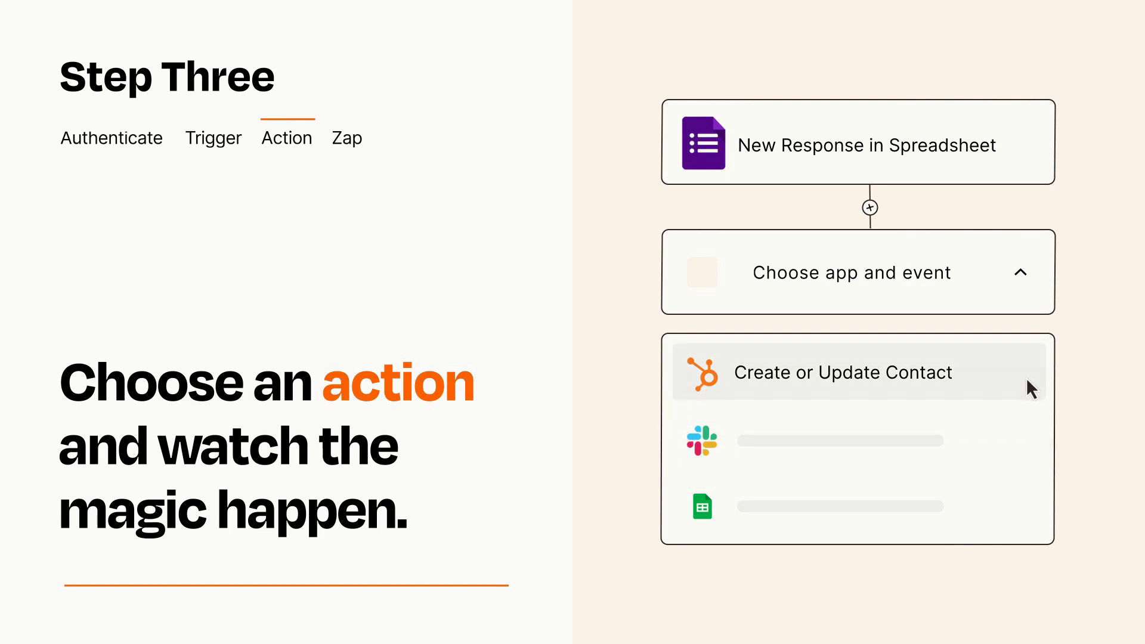
Choose HubSpot Create or Update Contact as the action event.
click(840, 372)
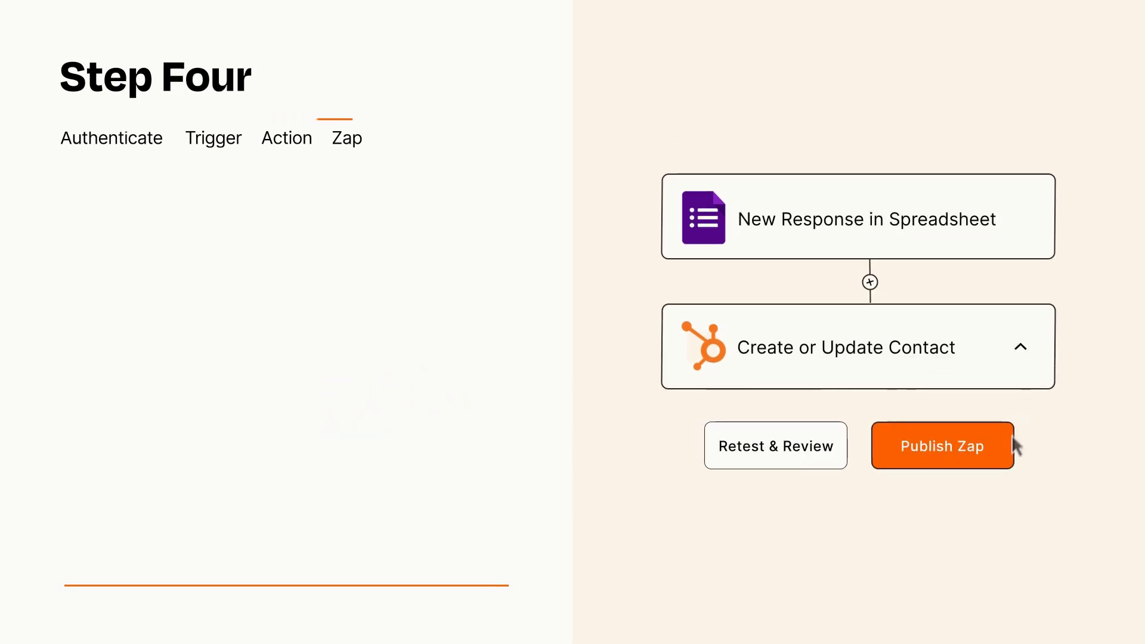
Publish the two-step Zap and turn it on.
click(941, 444)
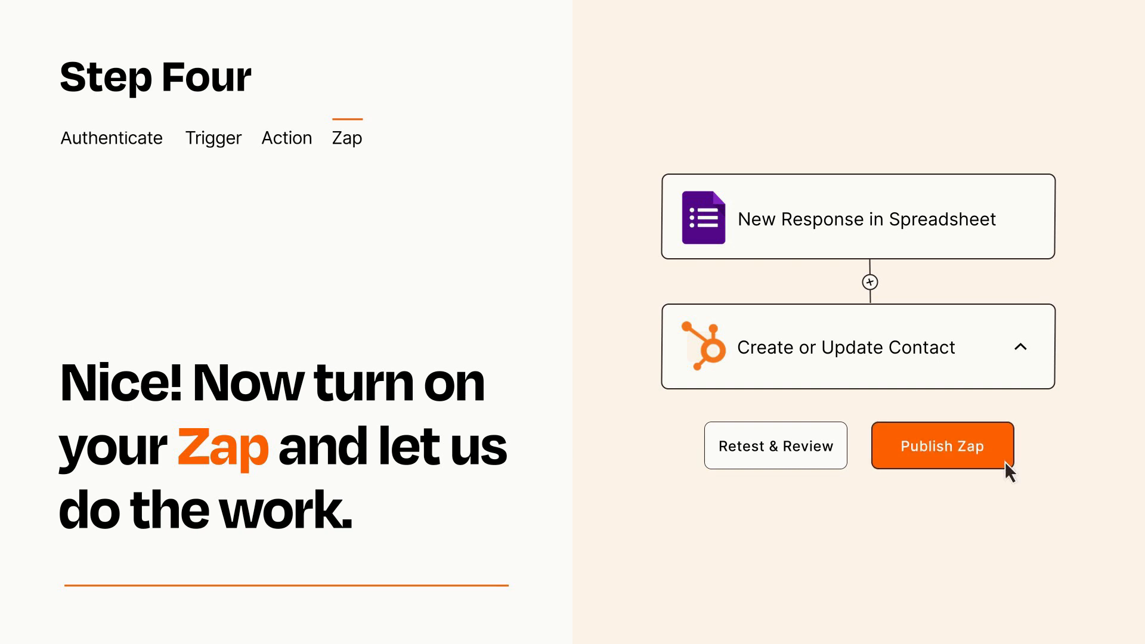
click(942, 445)
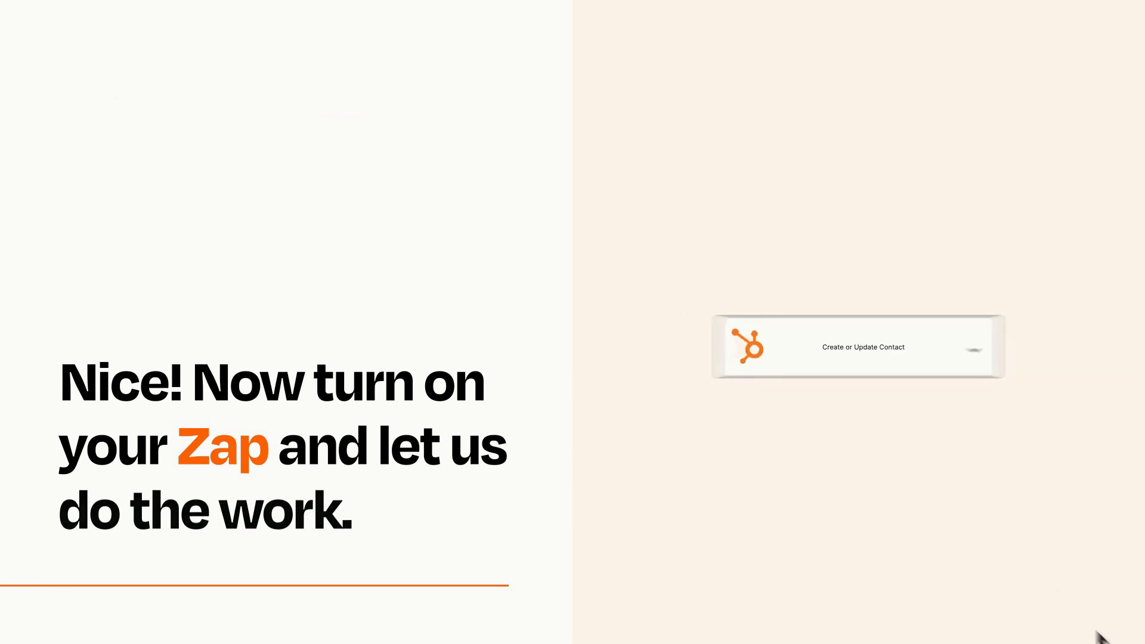